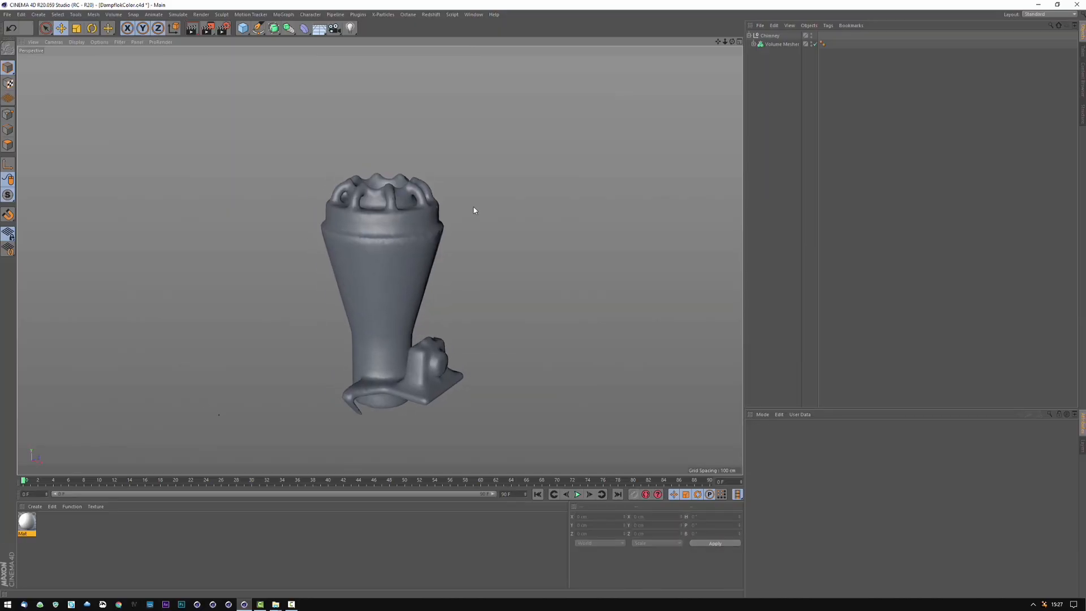
- Select the Volume Mesher chimney mesh and bring up its object context menu
click(780, 43)
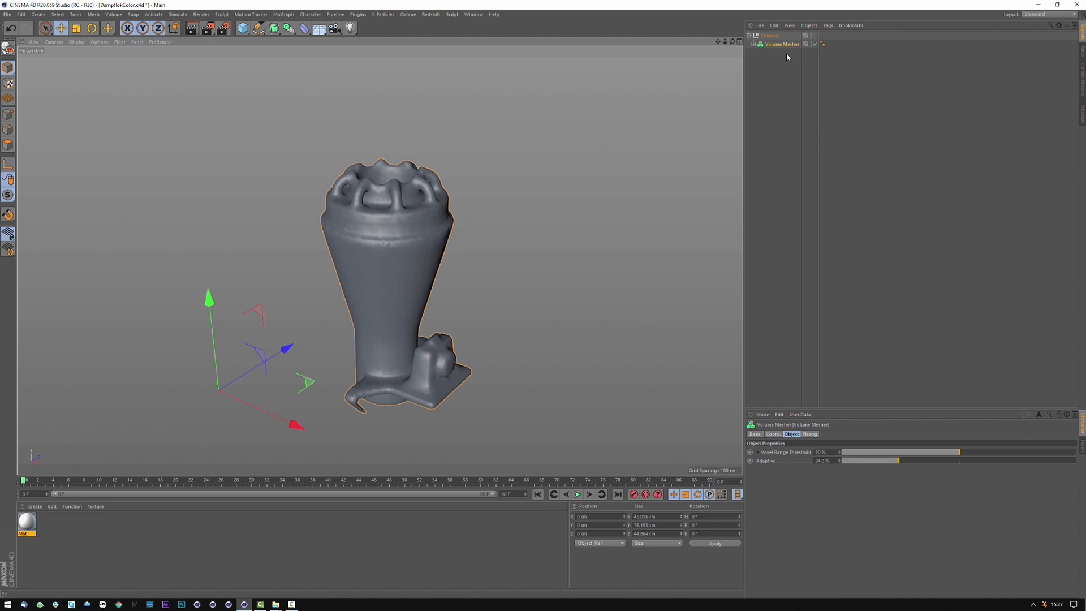
mouse_move(395, 222)
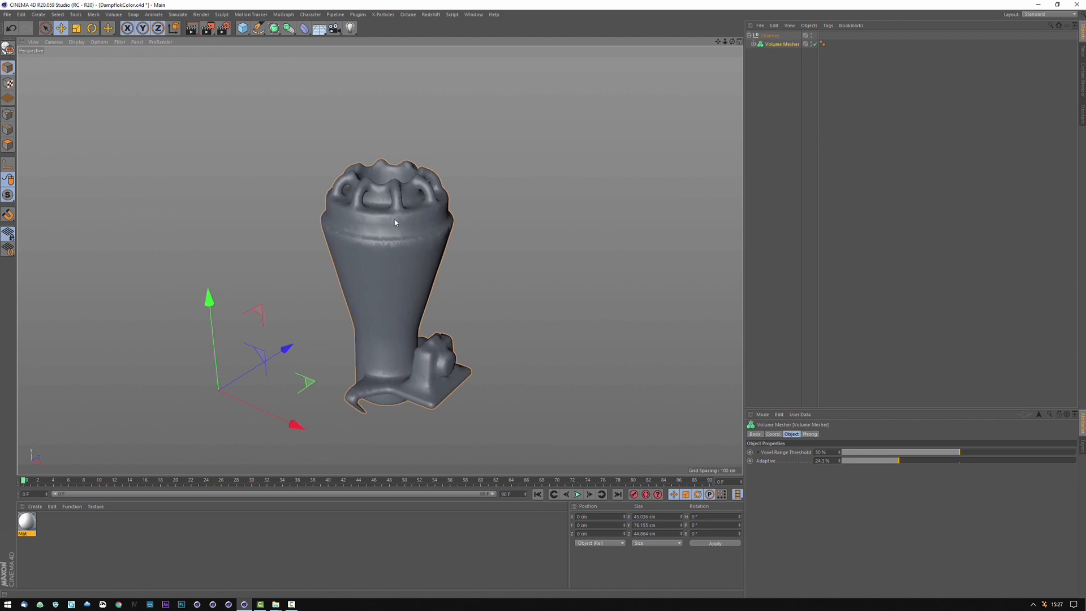
mouse_move(426, 231)
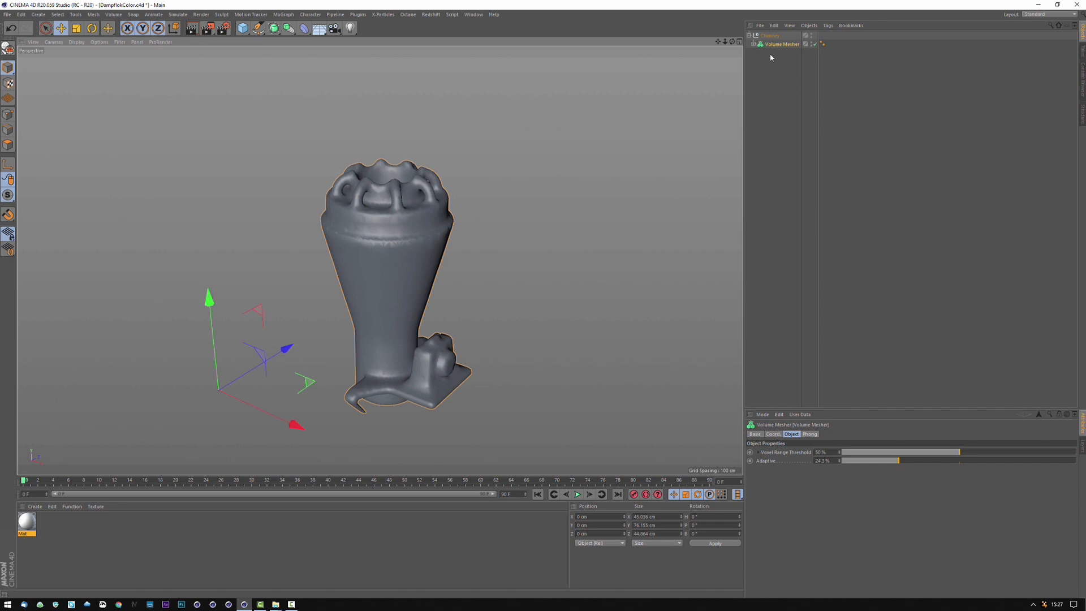
mouse_move(777, 46)
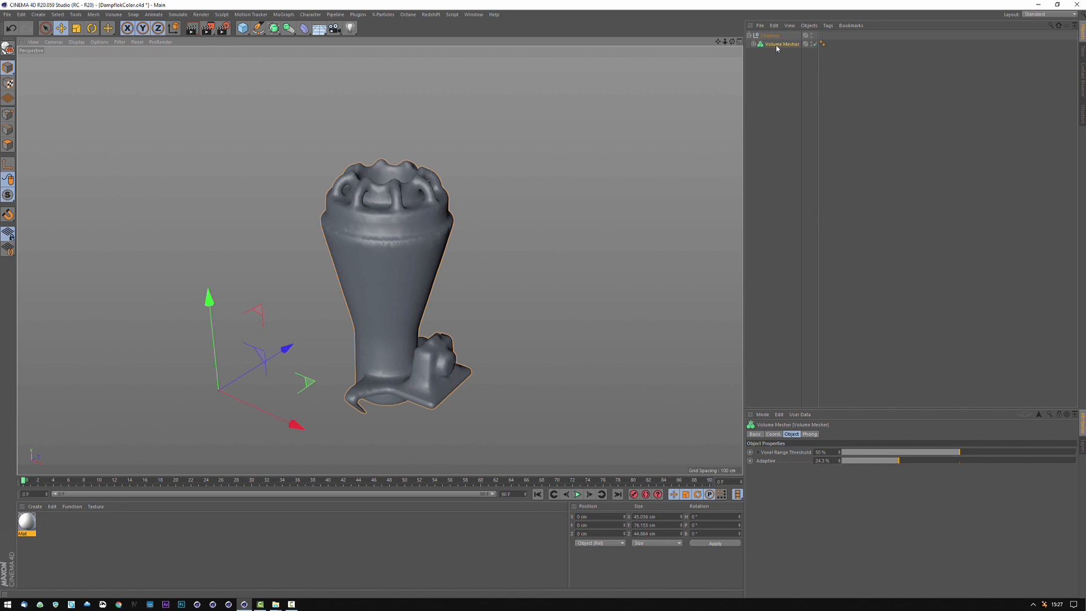
right_click(777, 45)
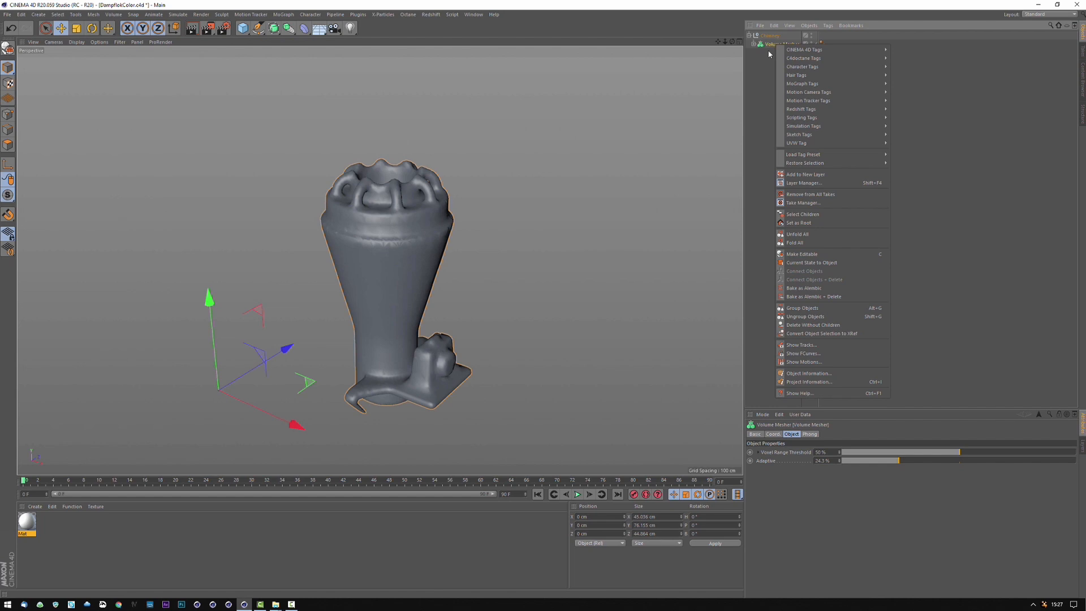
mouse_move(806, 49)
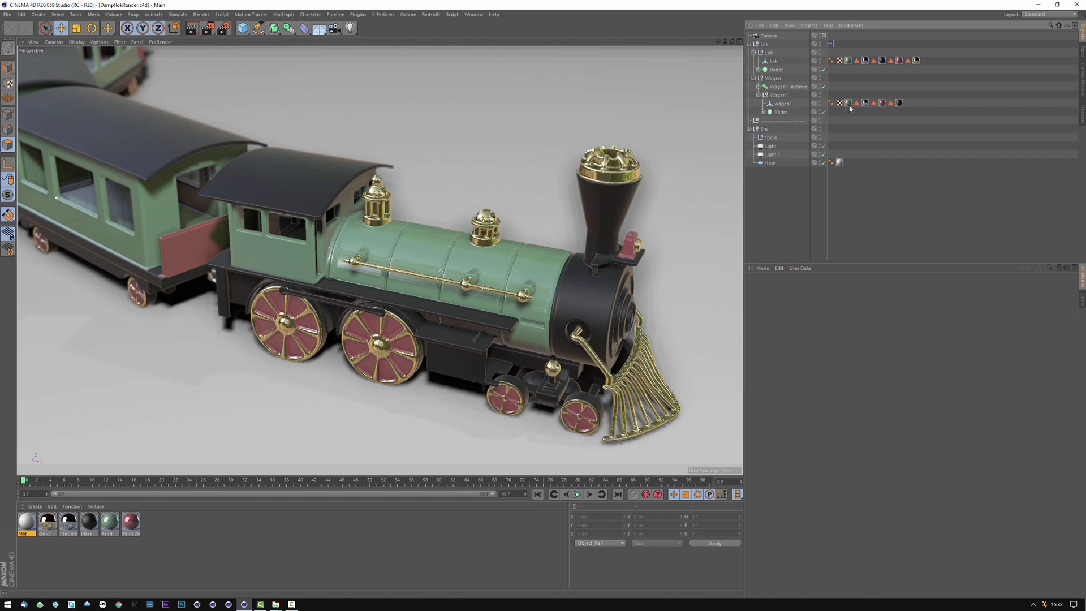
click(855, 102)
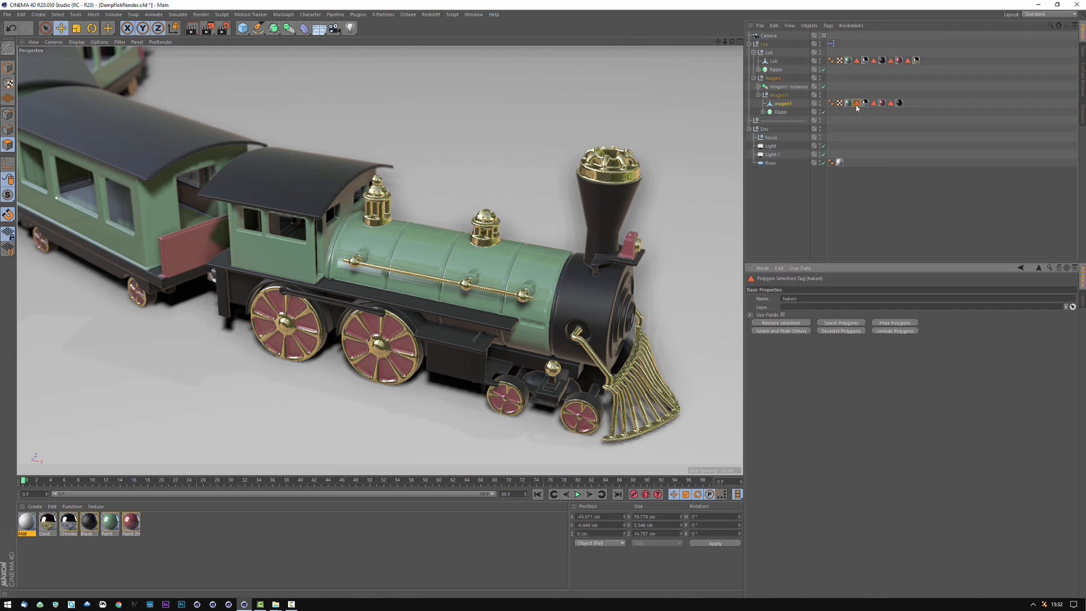
click(874, 60)
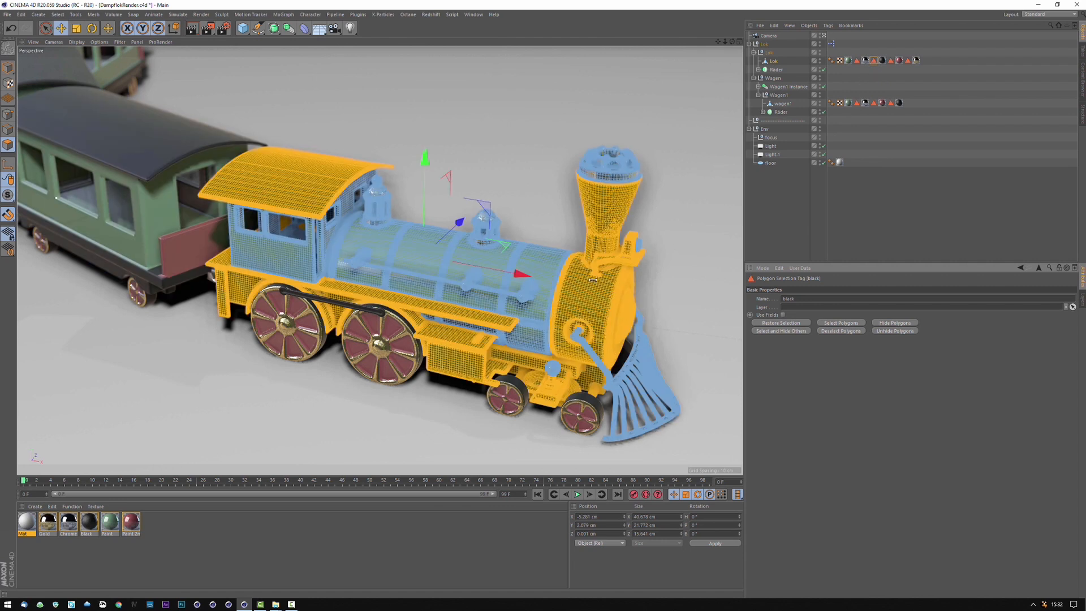
mouse_move(638, 277)
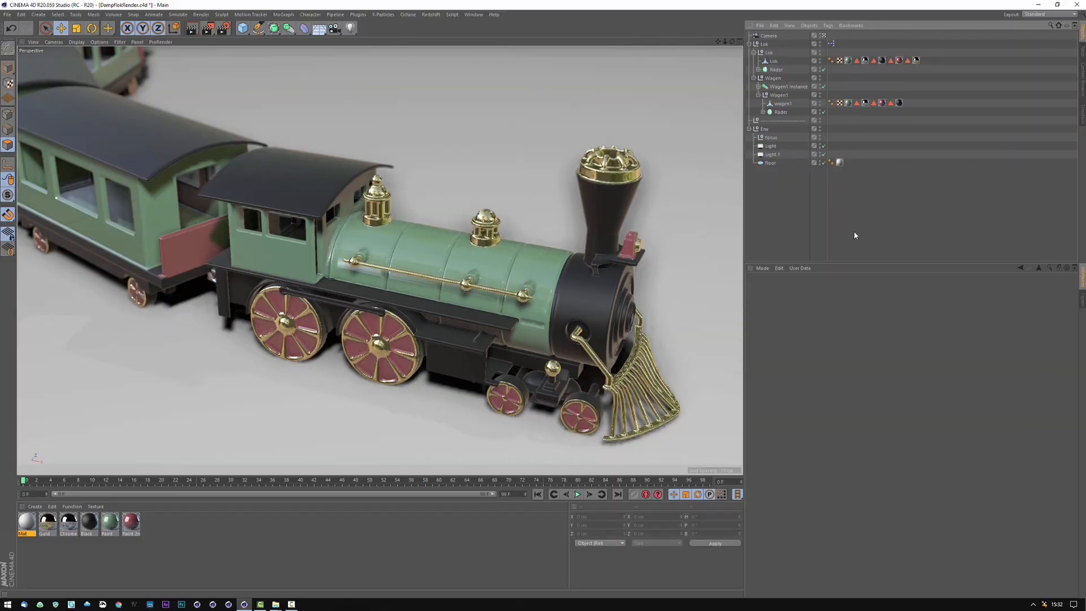
click(78, 40)
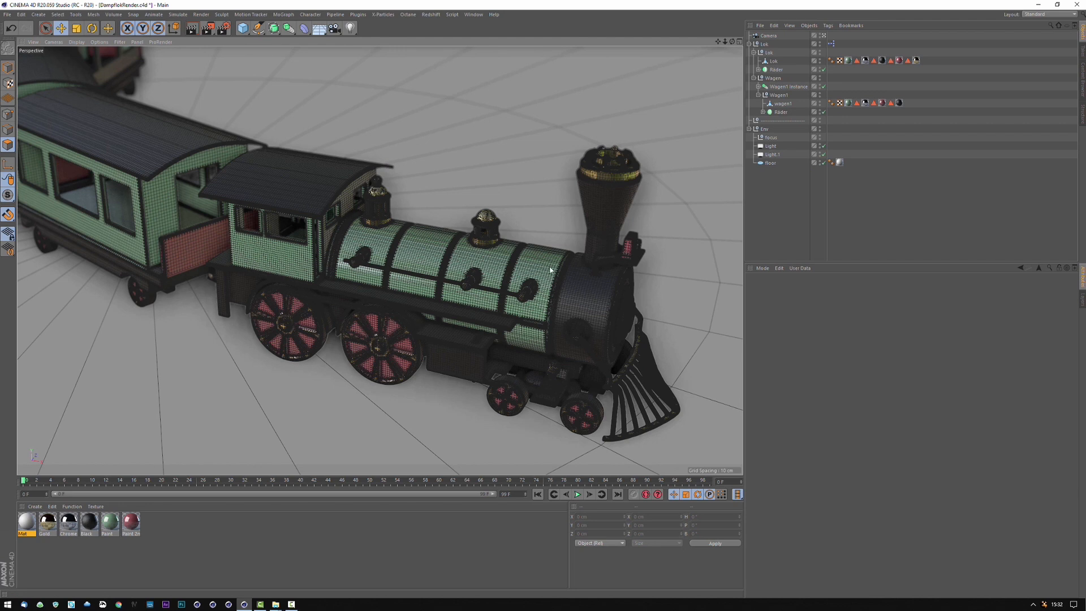
mouse_move(566, 271)
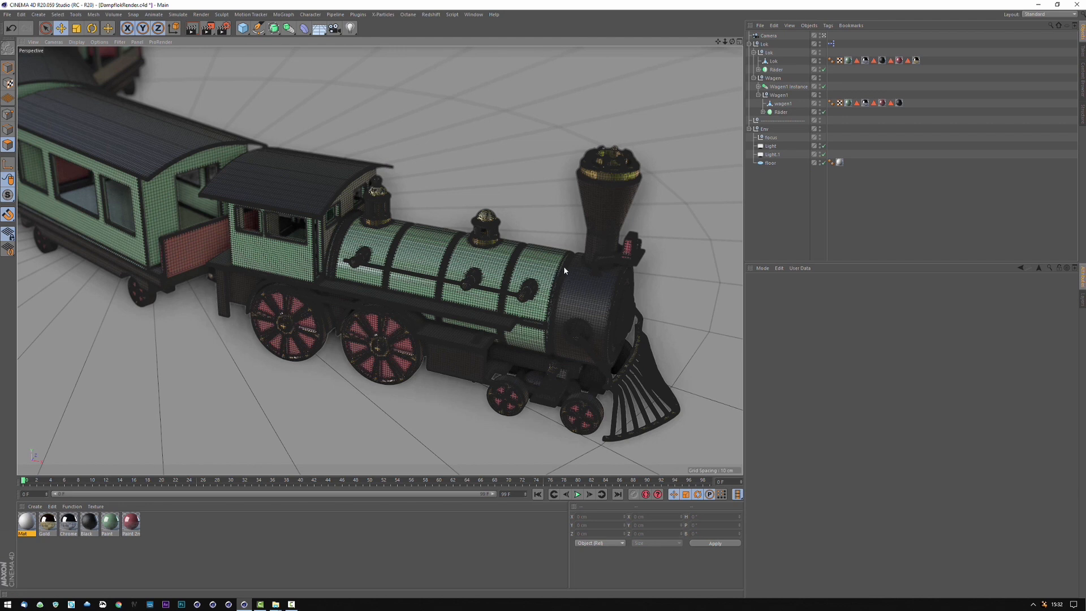
mouse_move(502, 333)
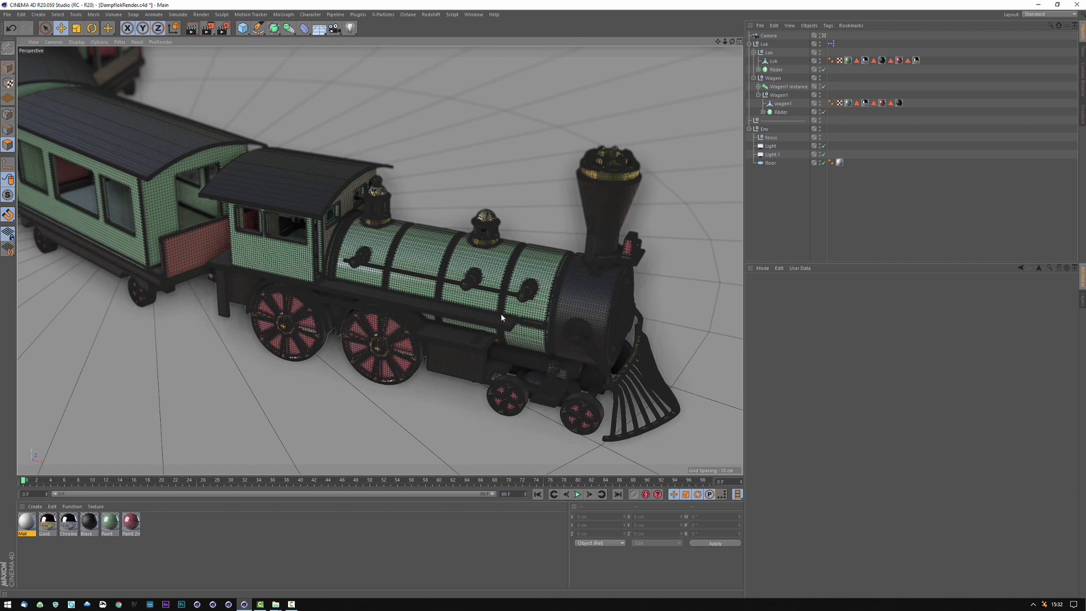
mouse_move(568, 272)
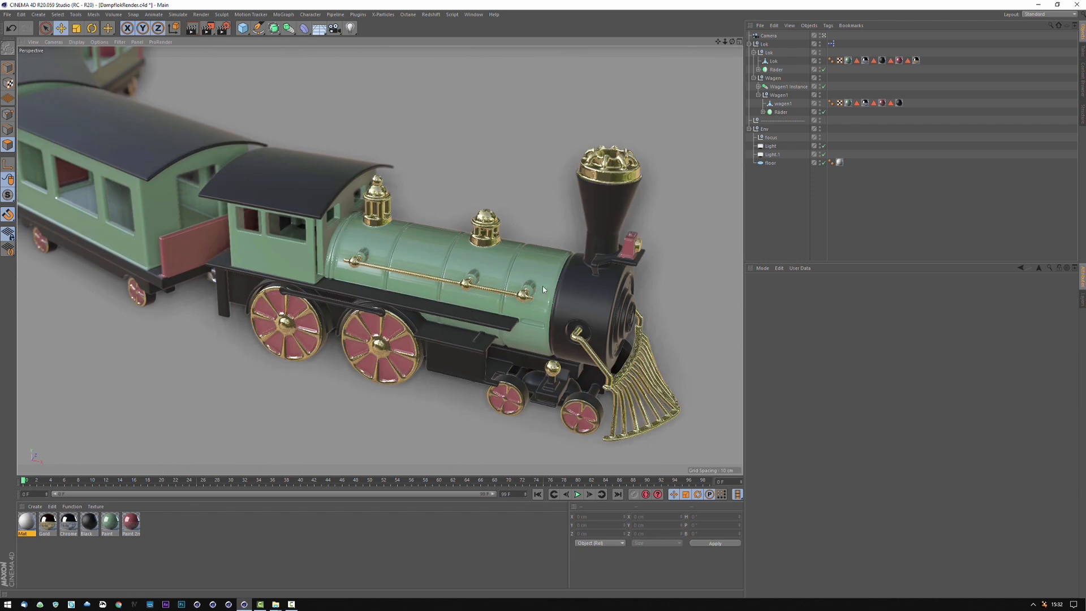
mouse_move(623, 250)
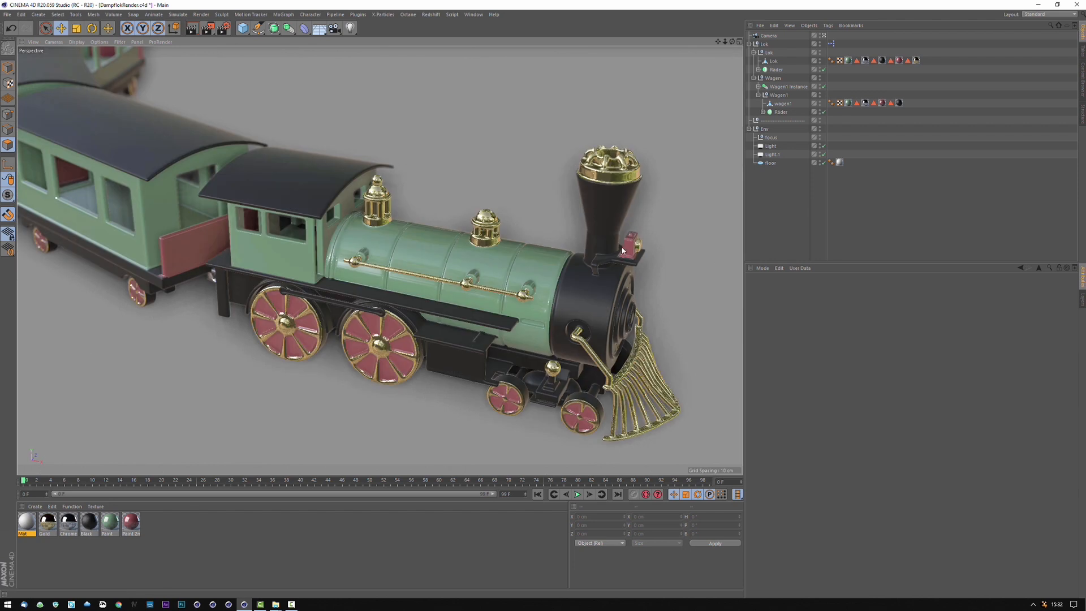
mouse_move(592, 290)
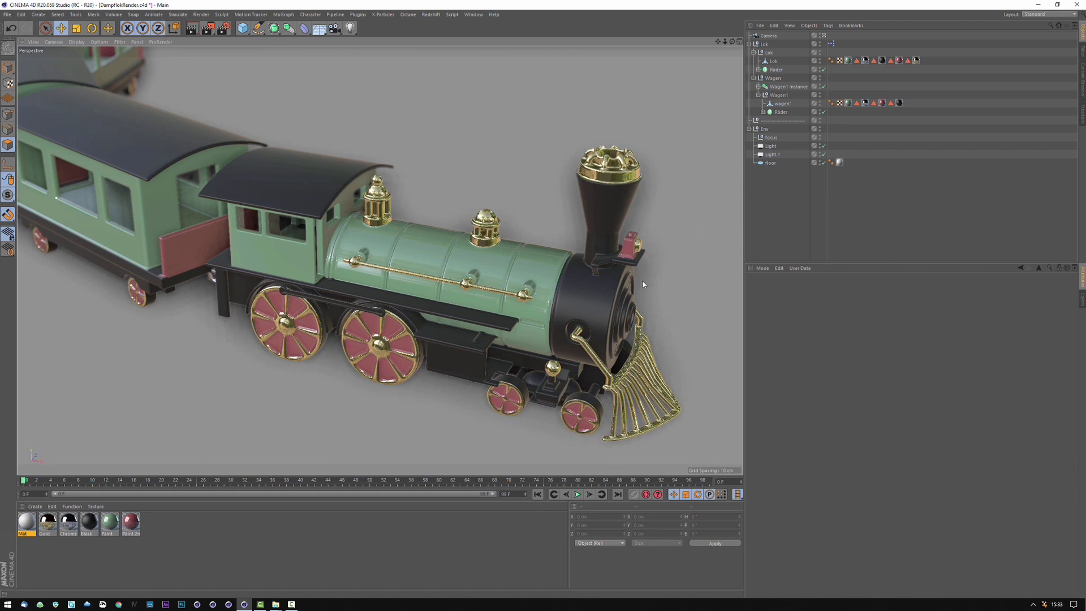
mouse_move(701, 231)
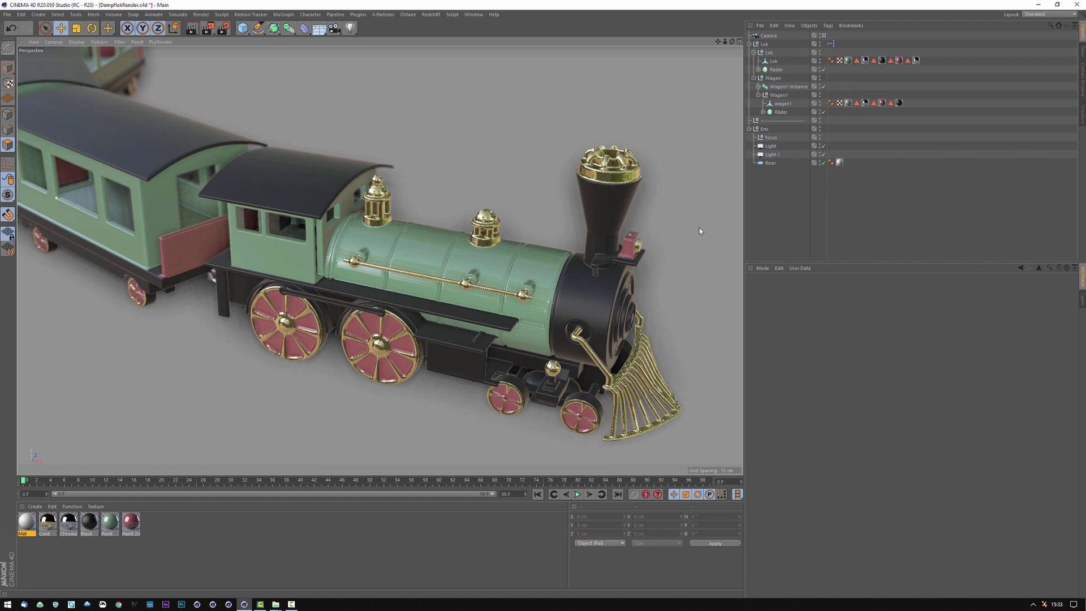